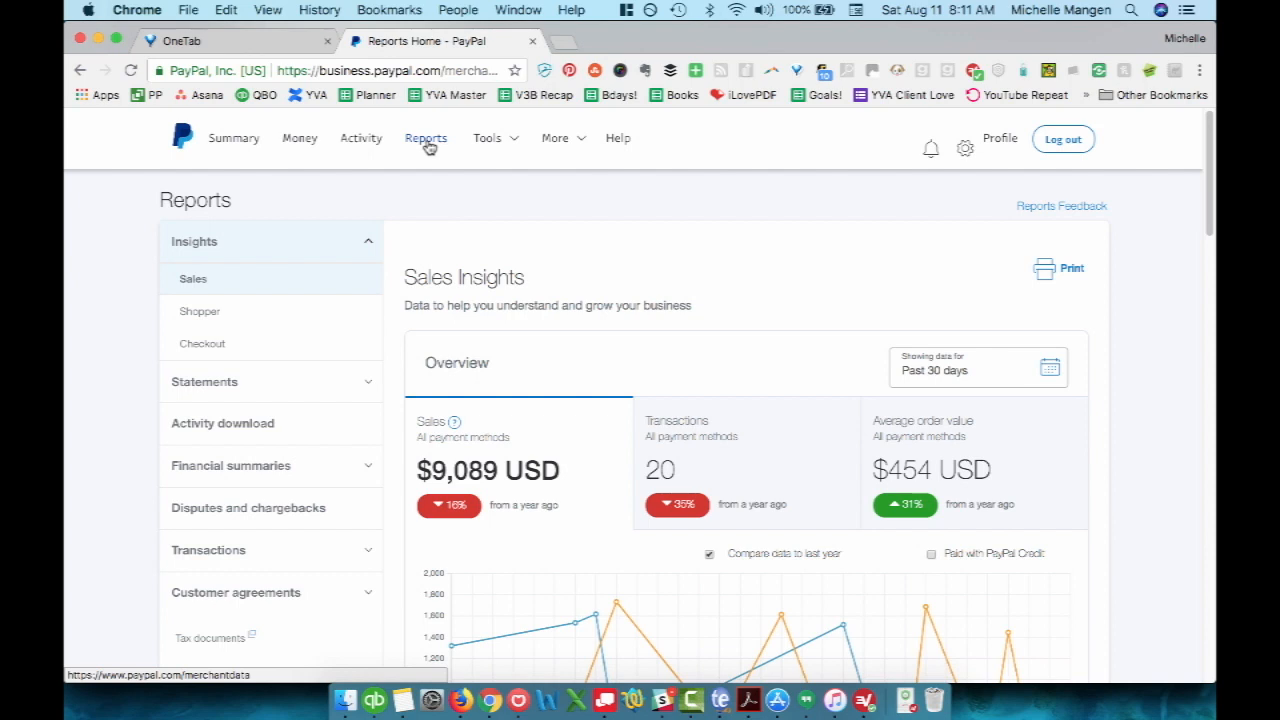
mouse_move(263, 473)
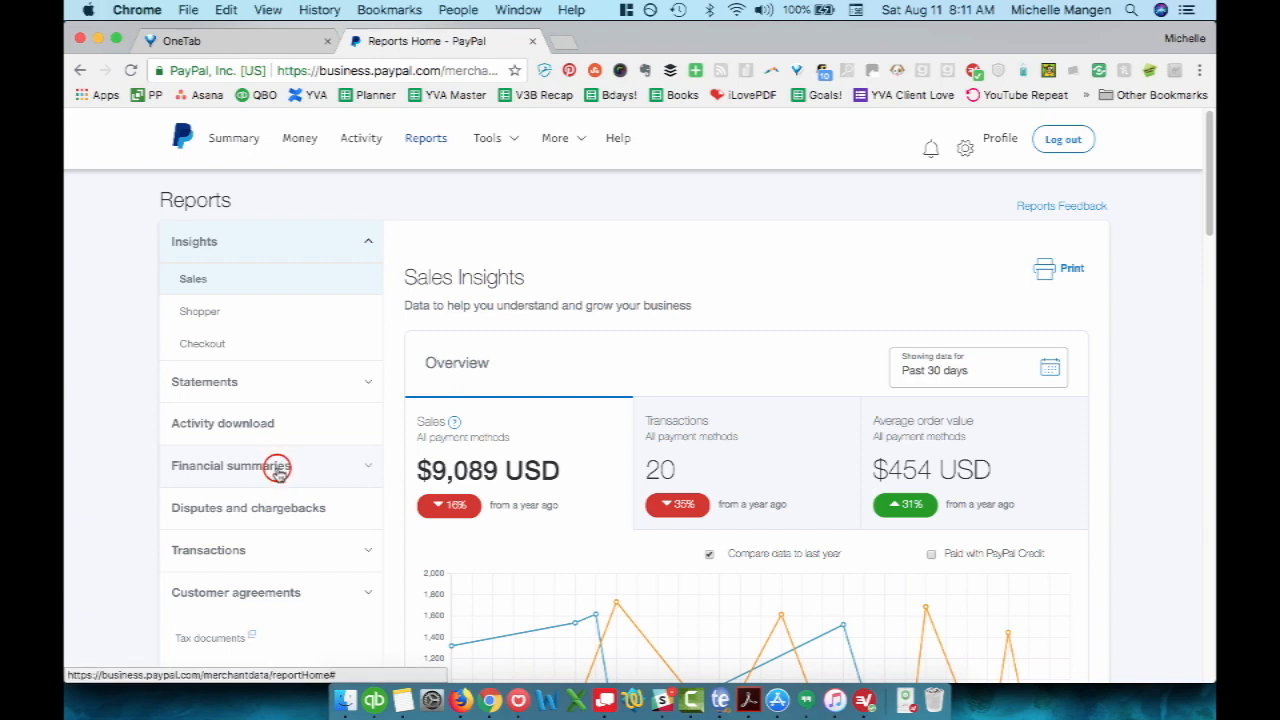
Step: Select Financial summaries in the Reports sidebar to list the summary report types
left_click(230, 466)
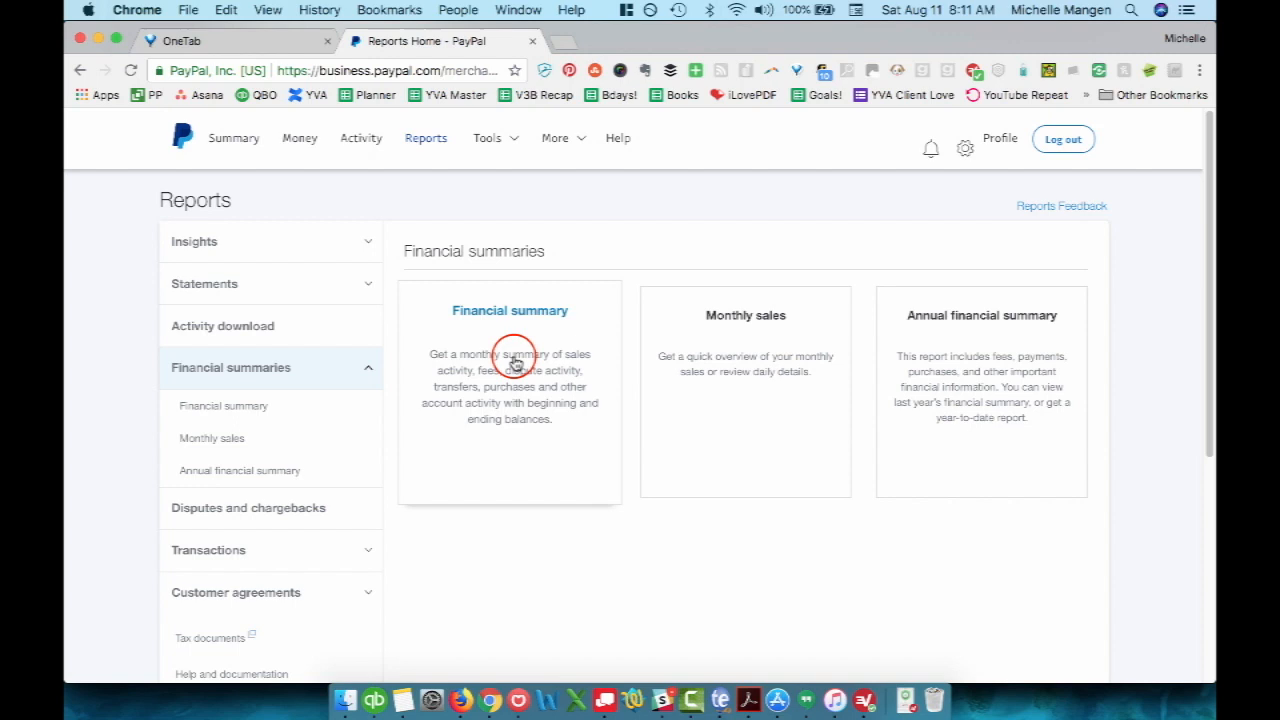
Step: Create the Financial summary report with the date range set to July 2018
left_click(509, 310)
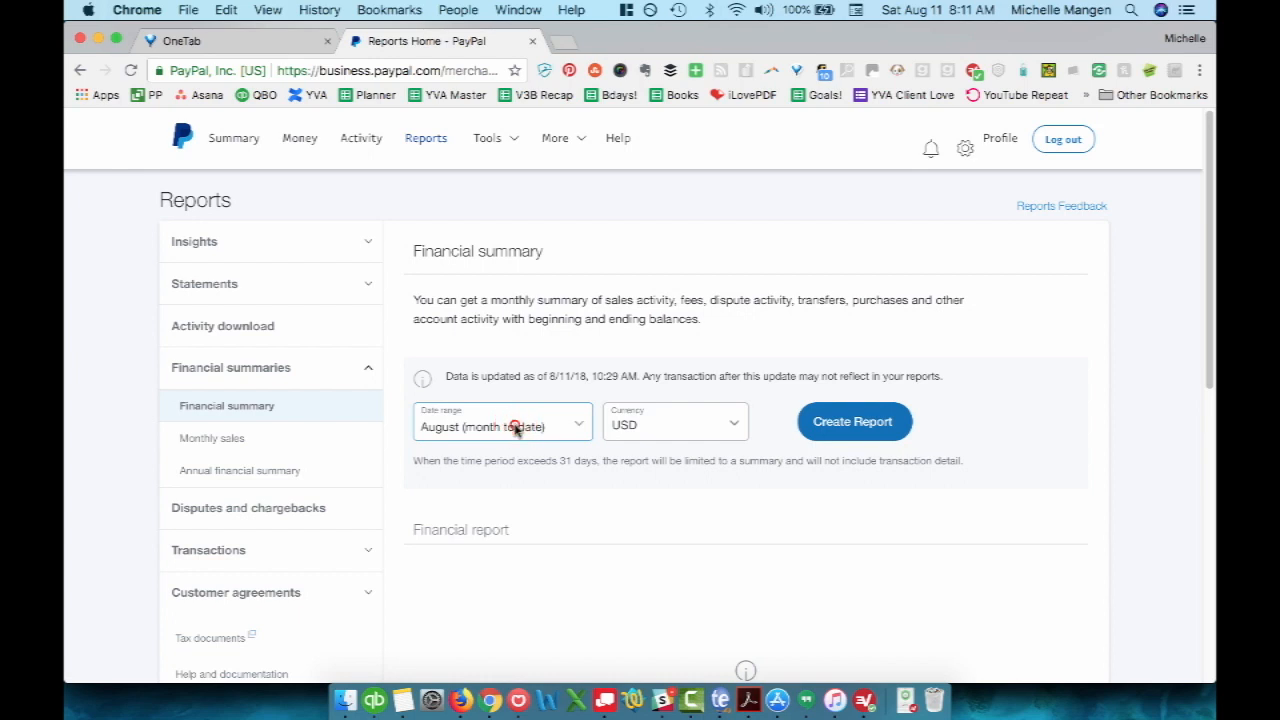
left_click(500, 421)
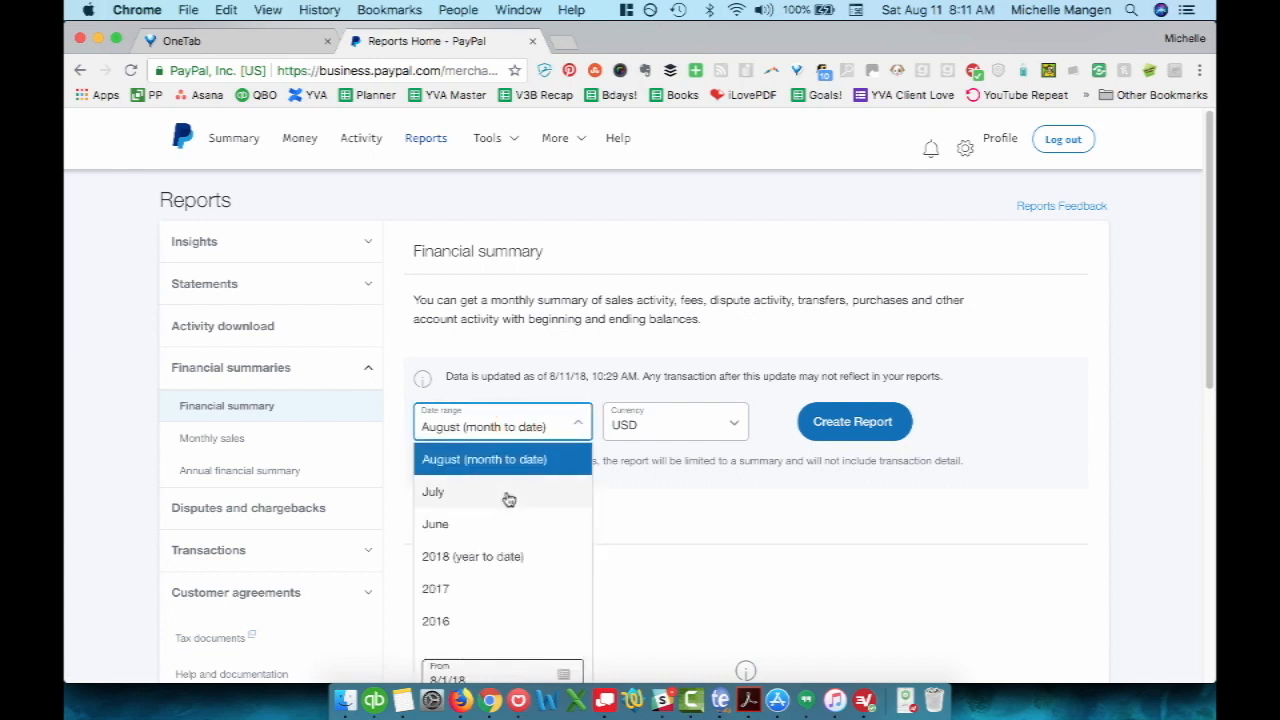
mouse_move(508, 499)
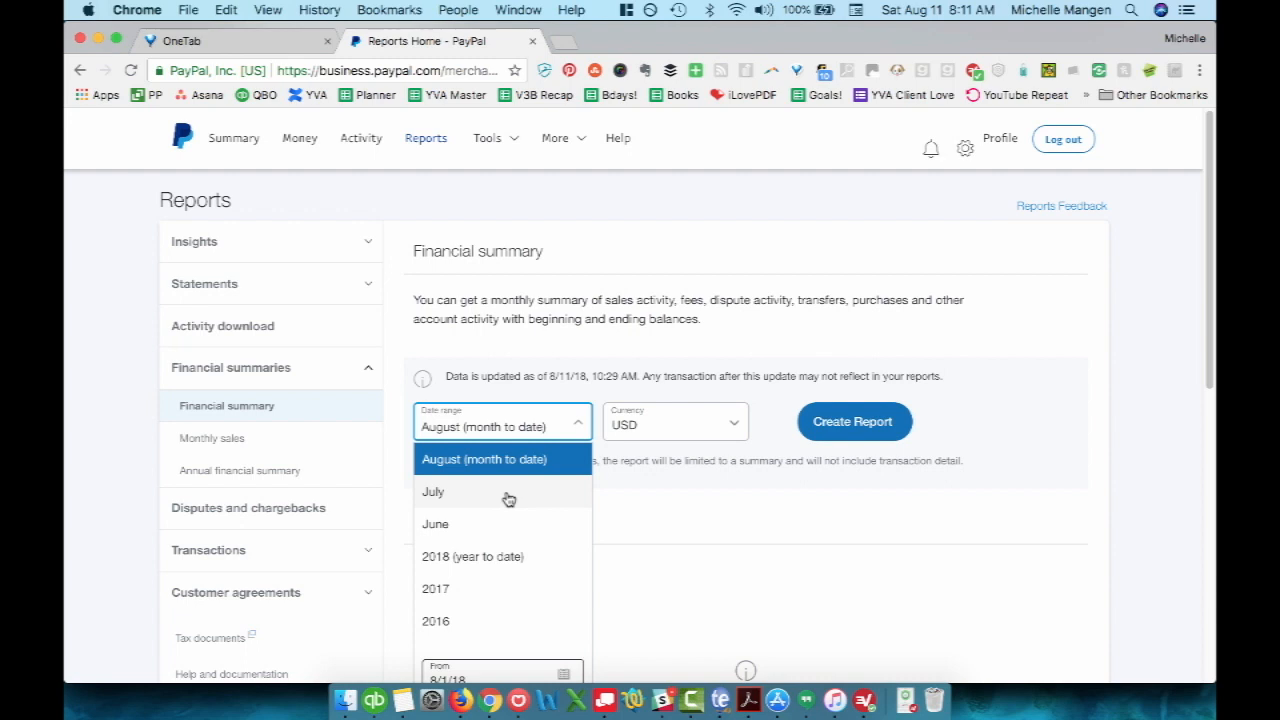
left_click(432, 491)
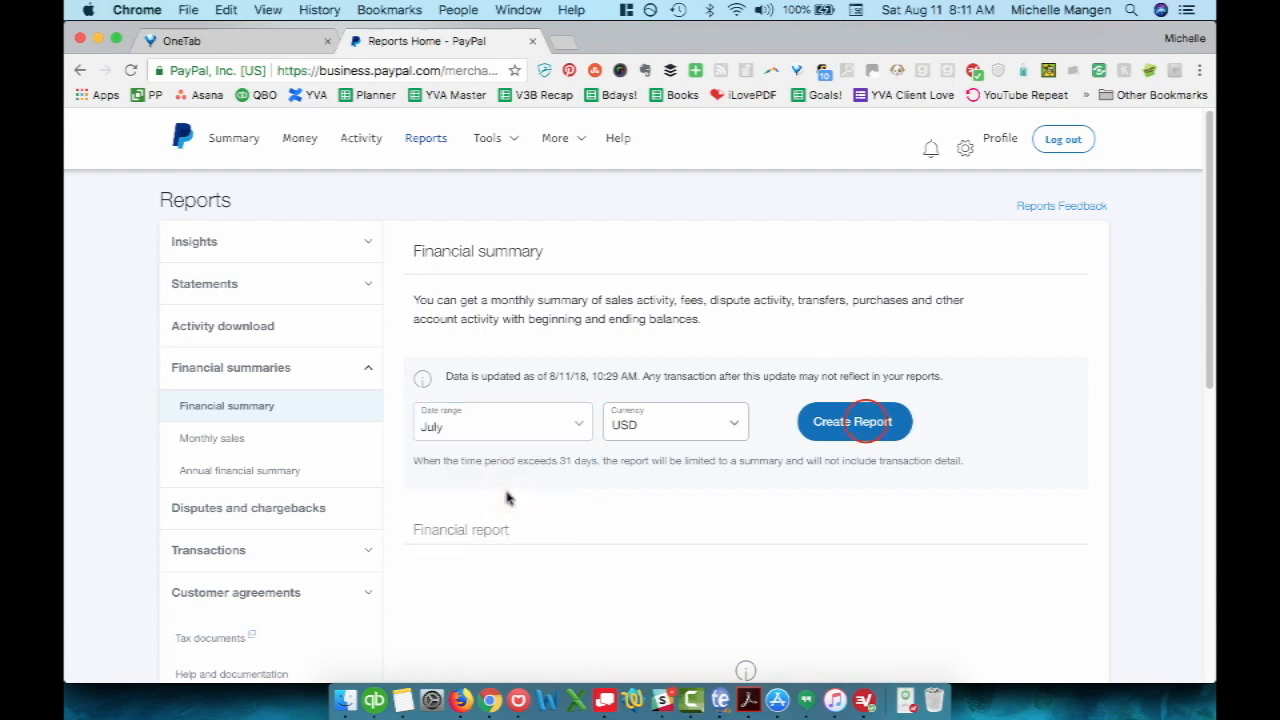
left_click(853, 421)
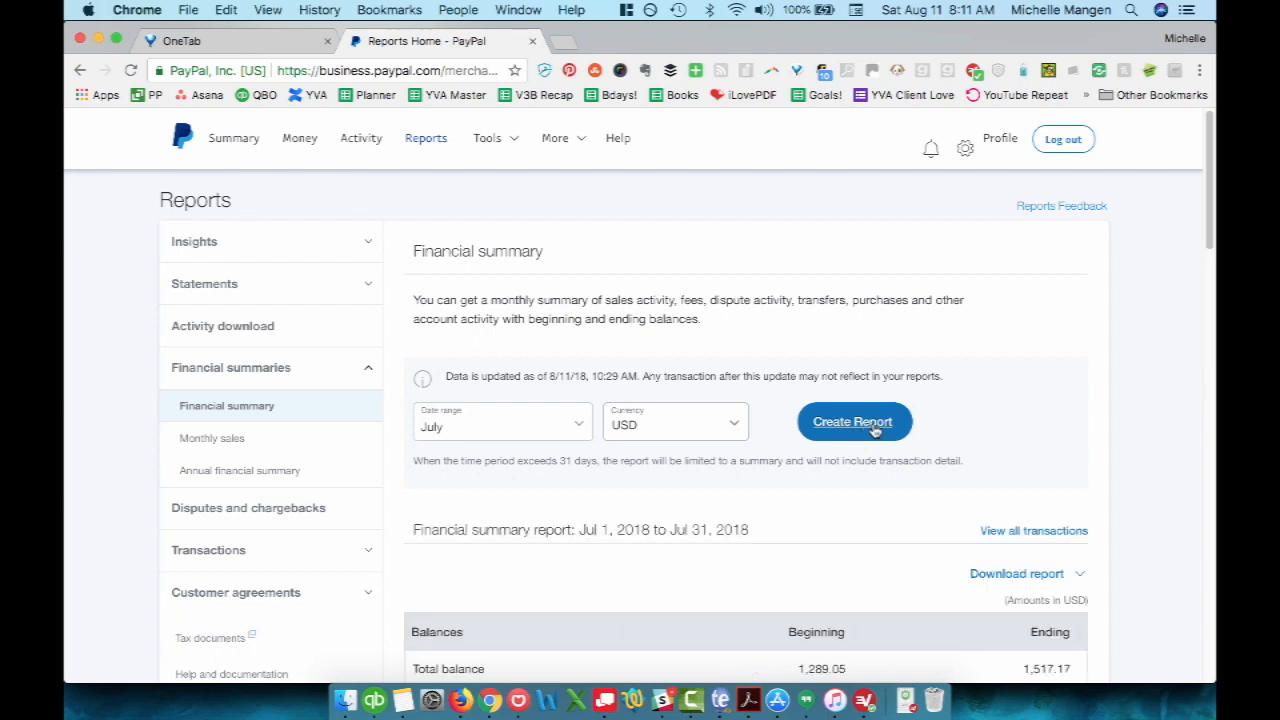
Step: Download the July 2018 financial summary report in PDF format
scroll("down", 3)
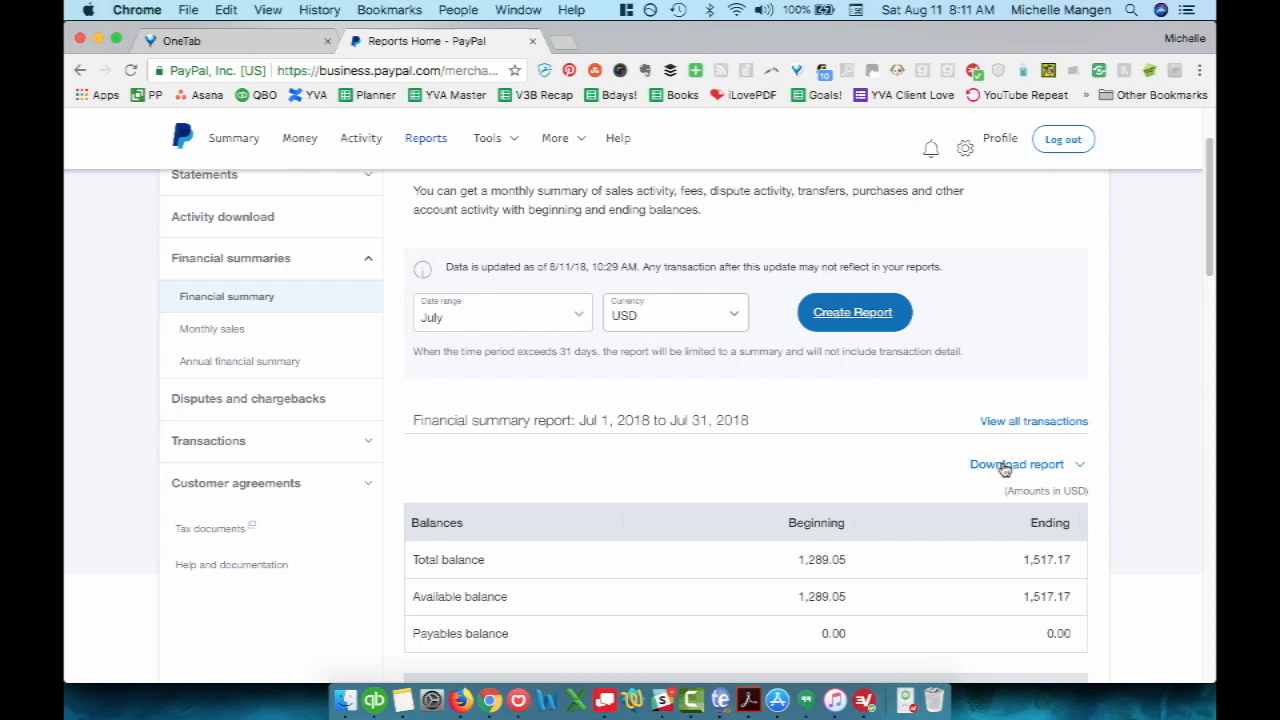
left_click(1016, 464)
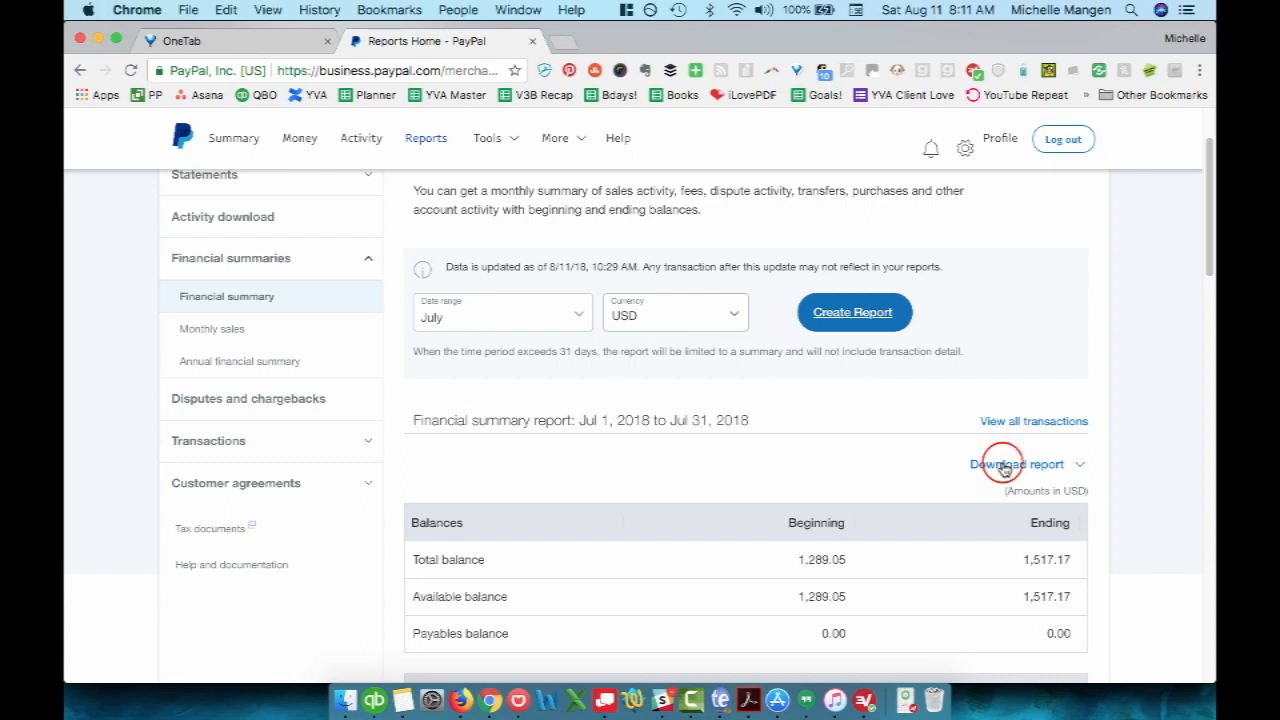
left_click(1018, 464)
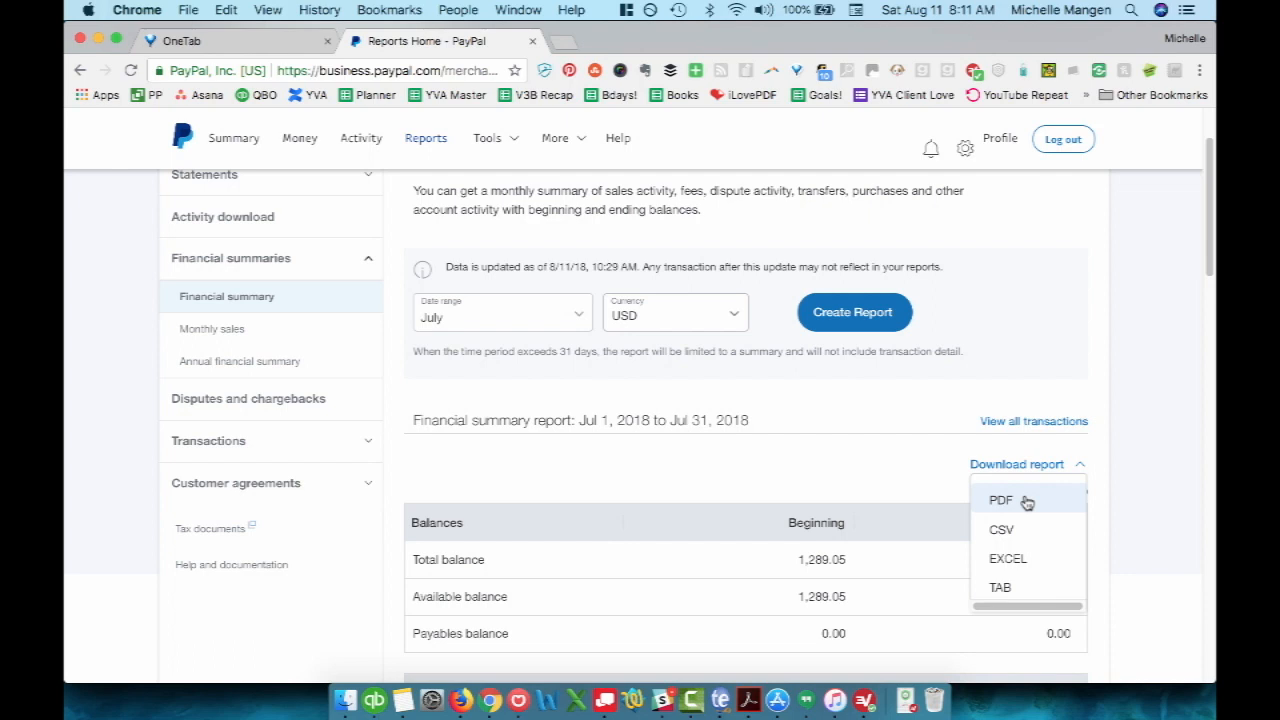
left_click(1000, 499)
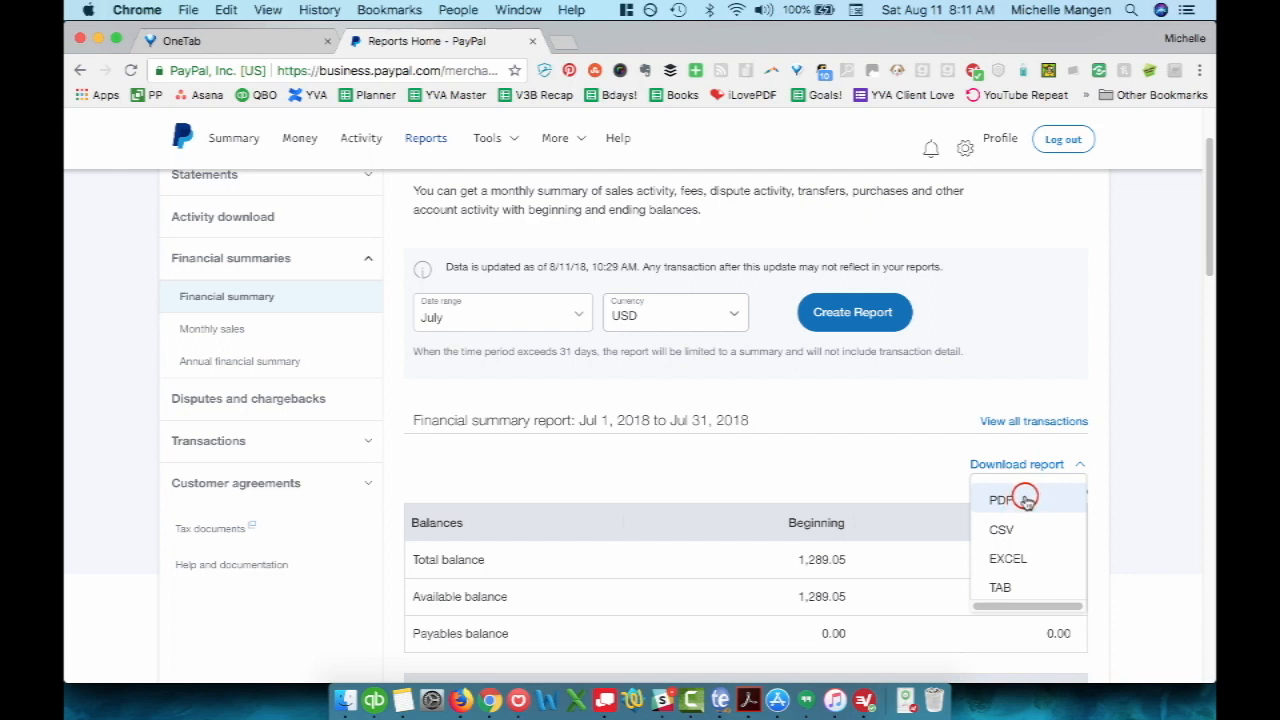
left_click(1000, 499)
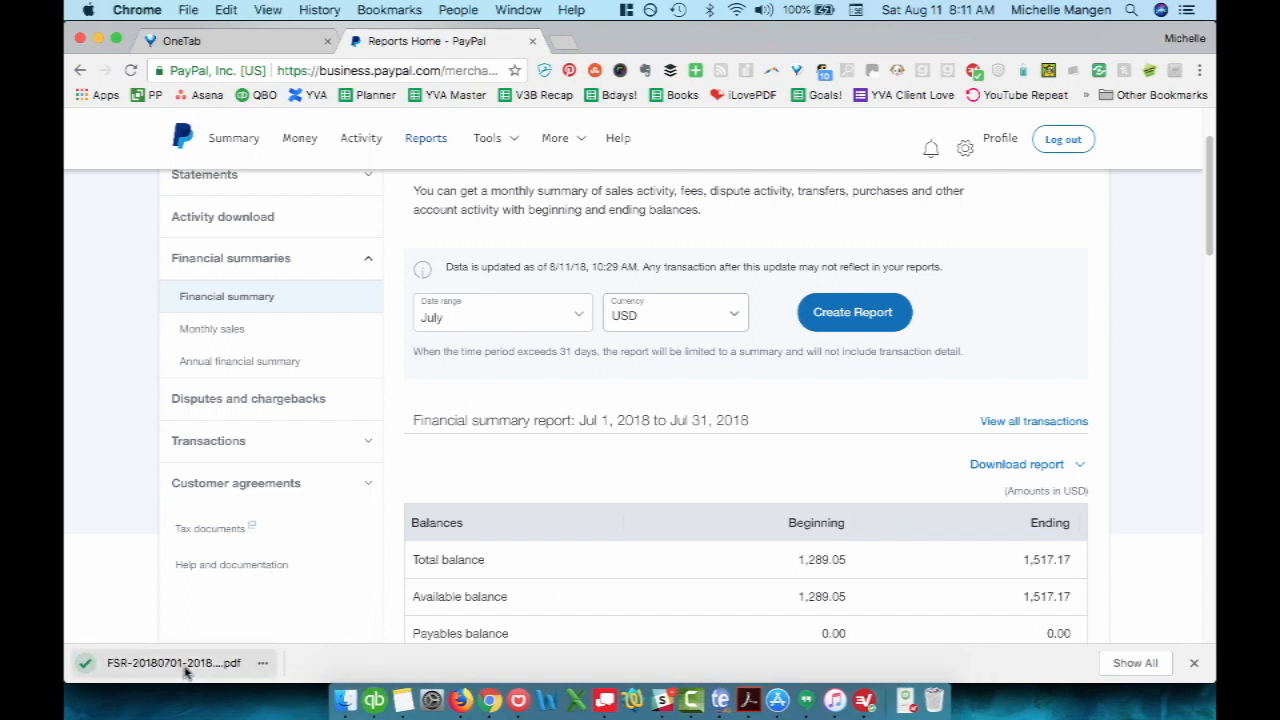
Step: Open the downloaded July summary PDF and scroll through its balance and activity tables
left_click(175, 663)
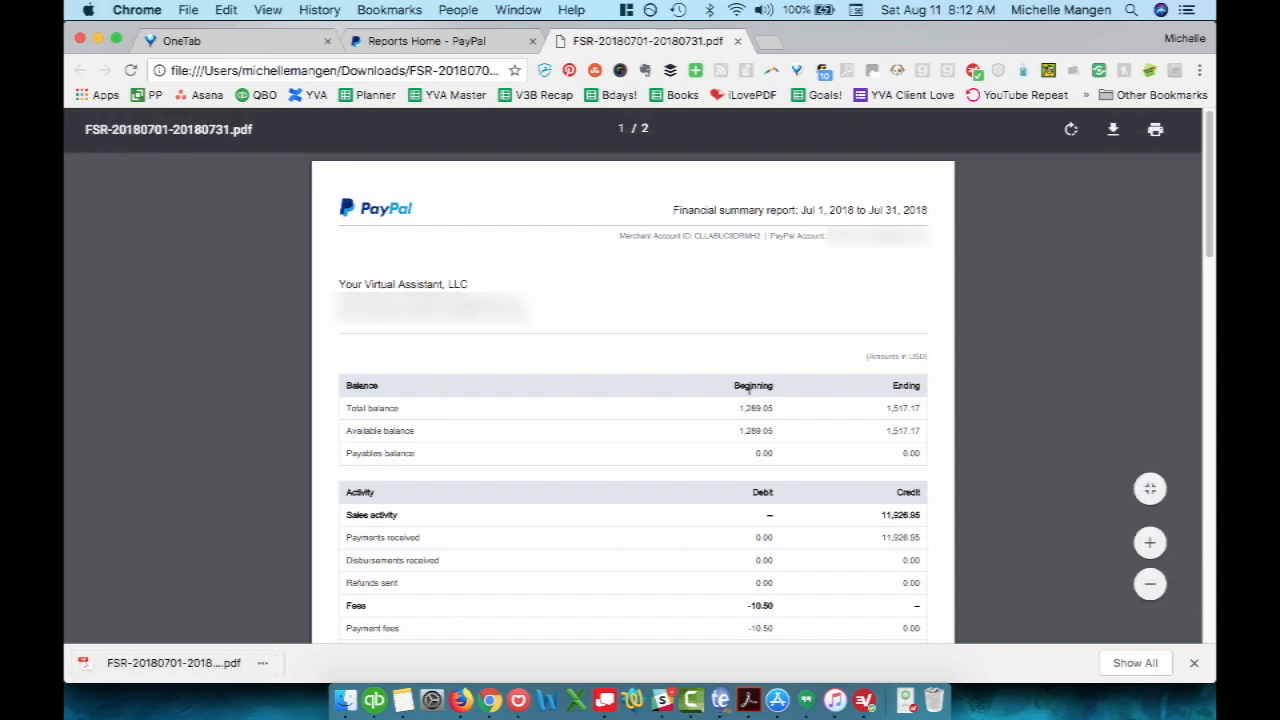
scroll("down", 3)
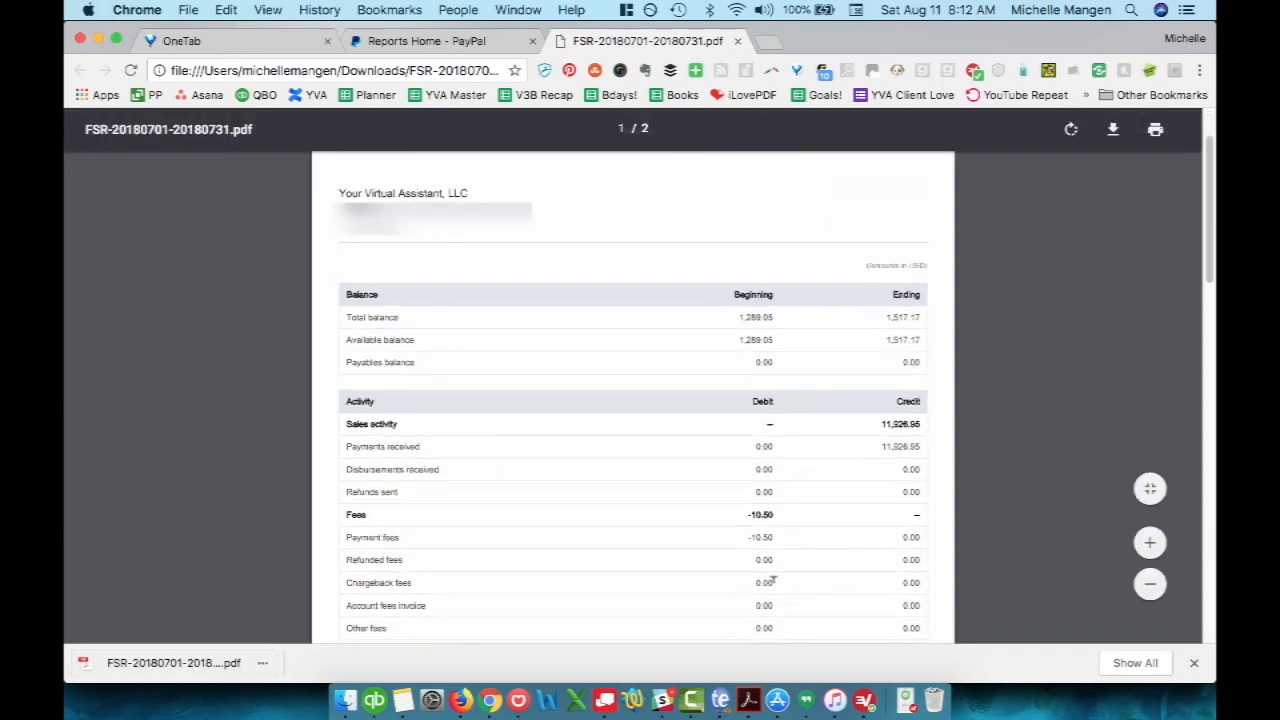
scroll("up", 3)
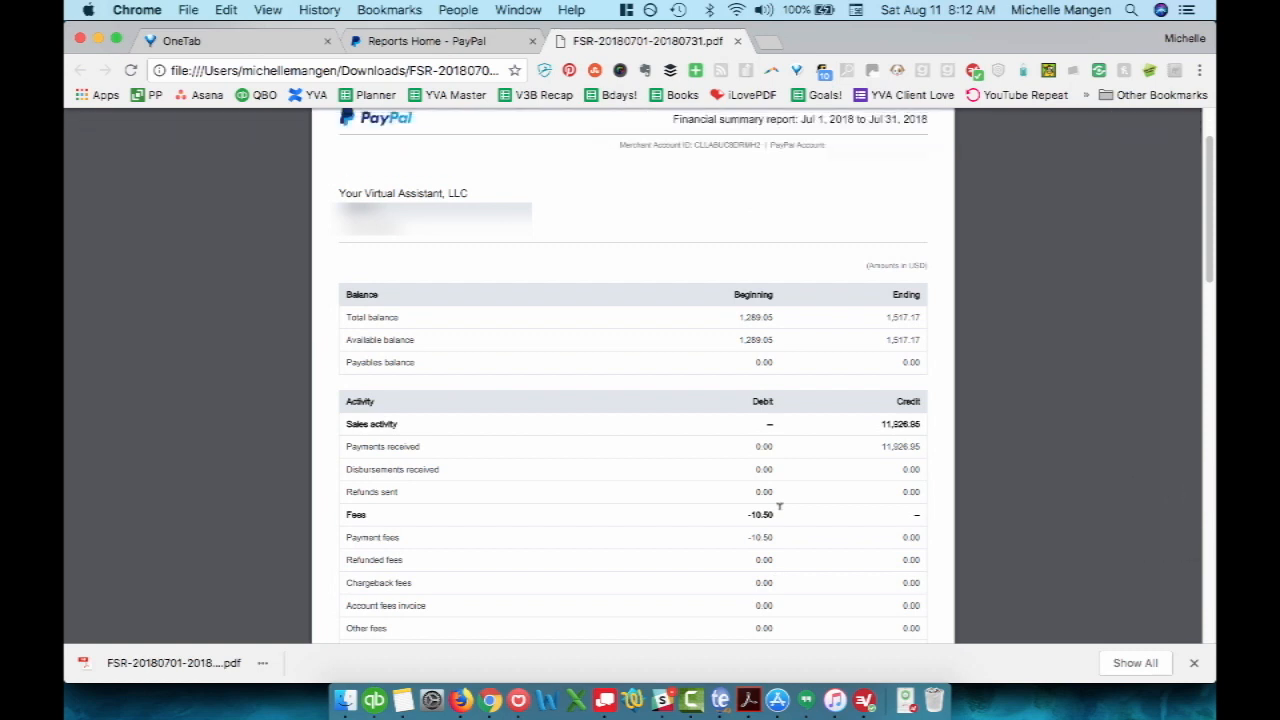
scroll("down", 3)
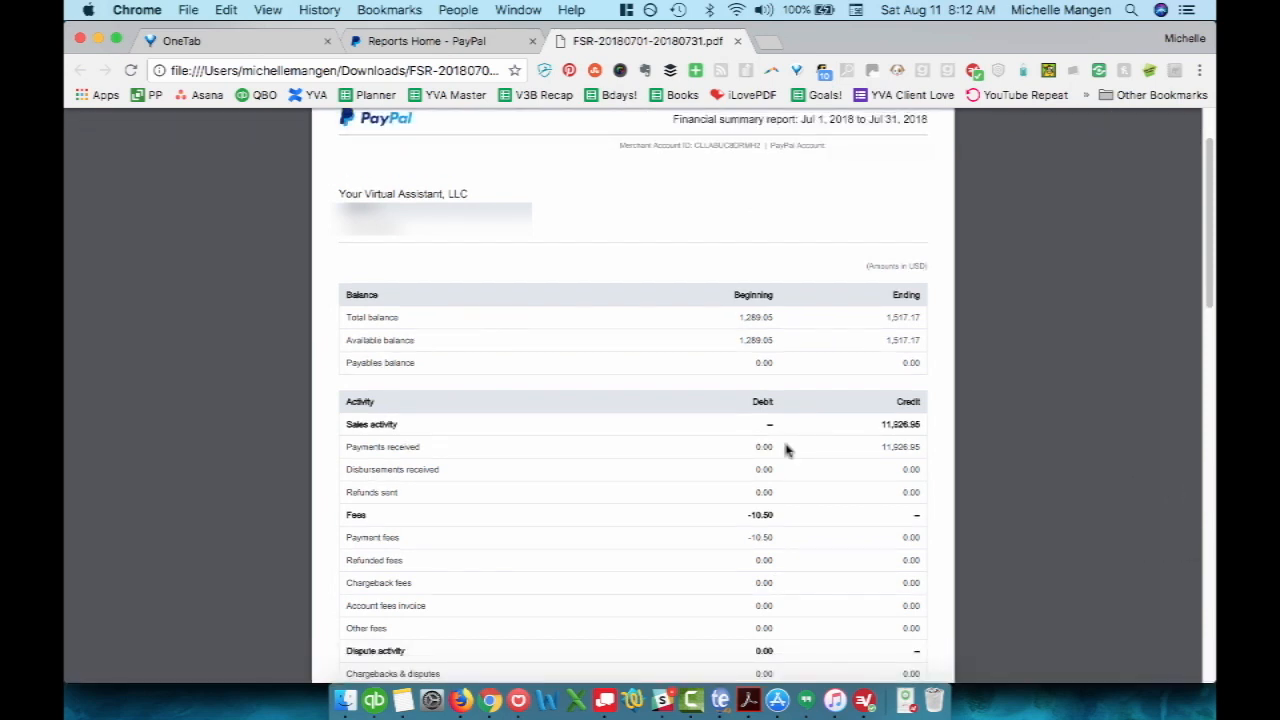